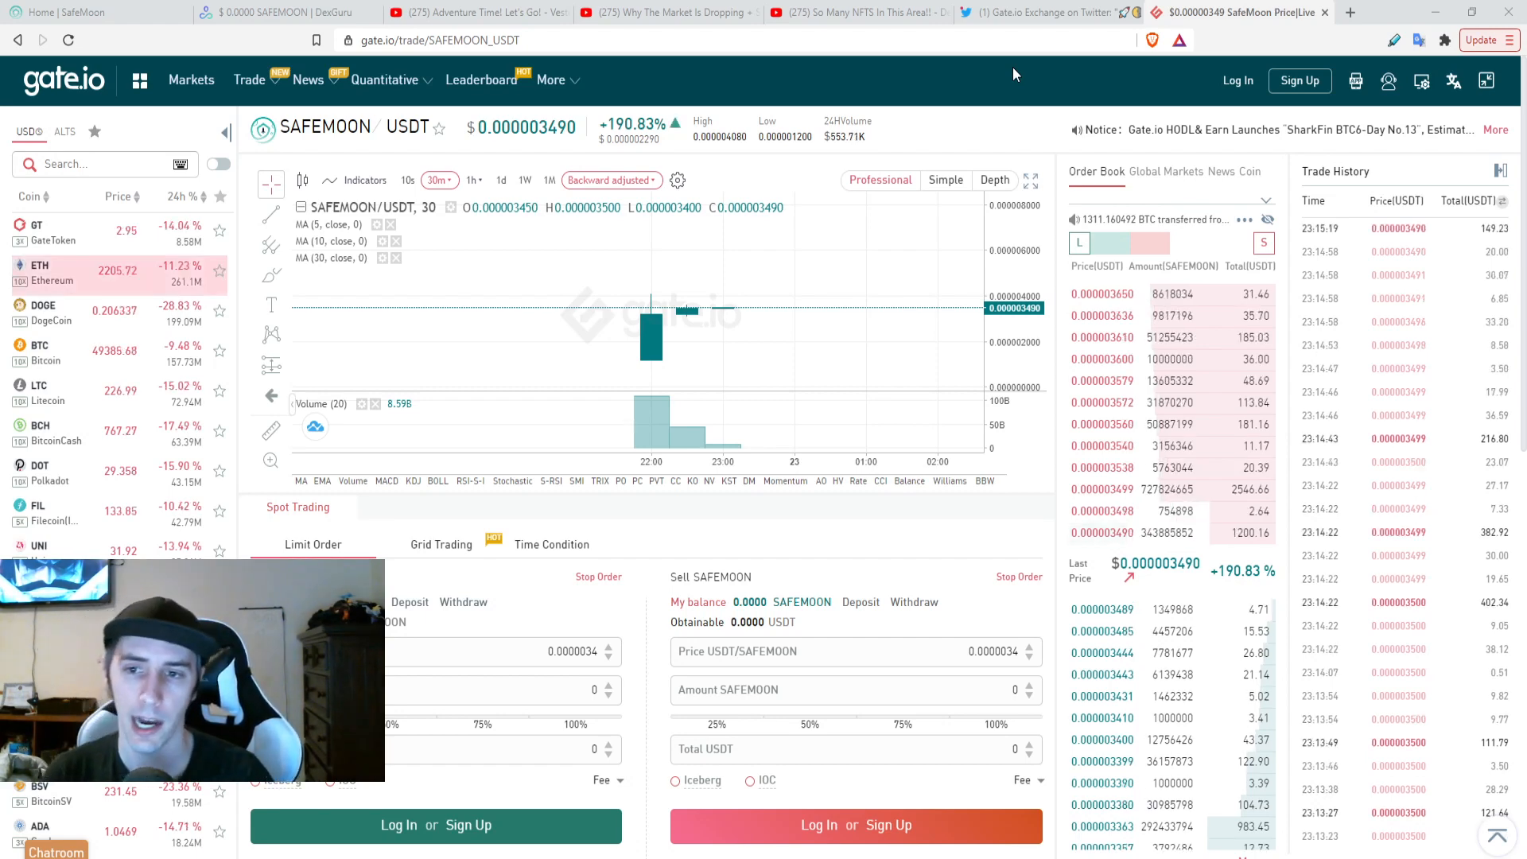
mouse_move(650, 343)
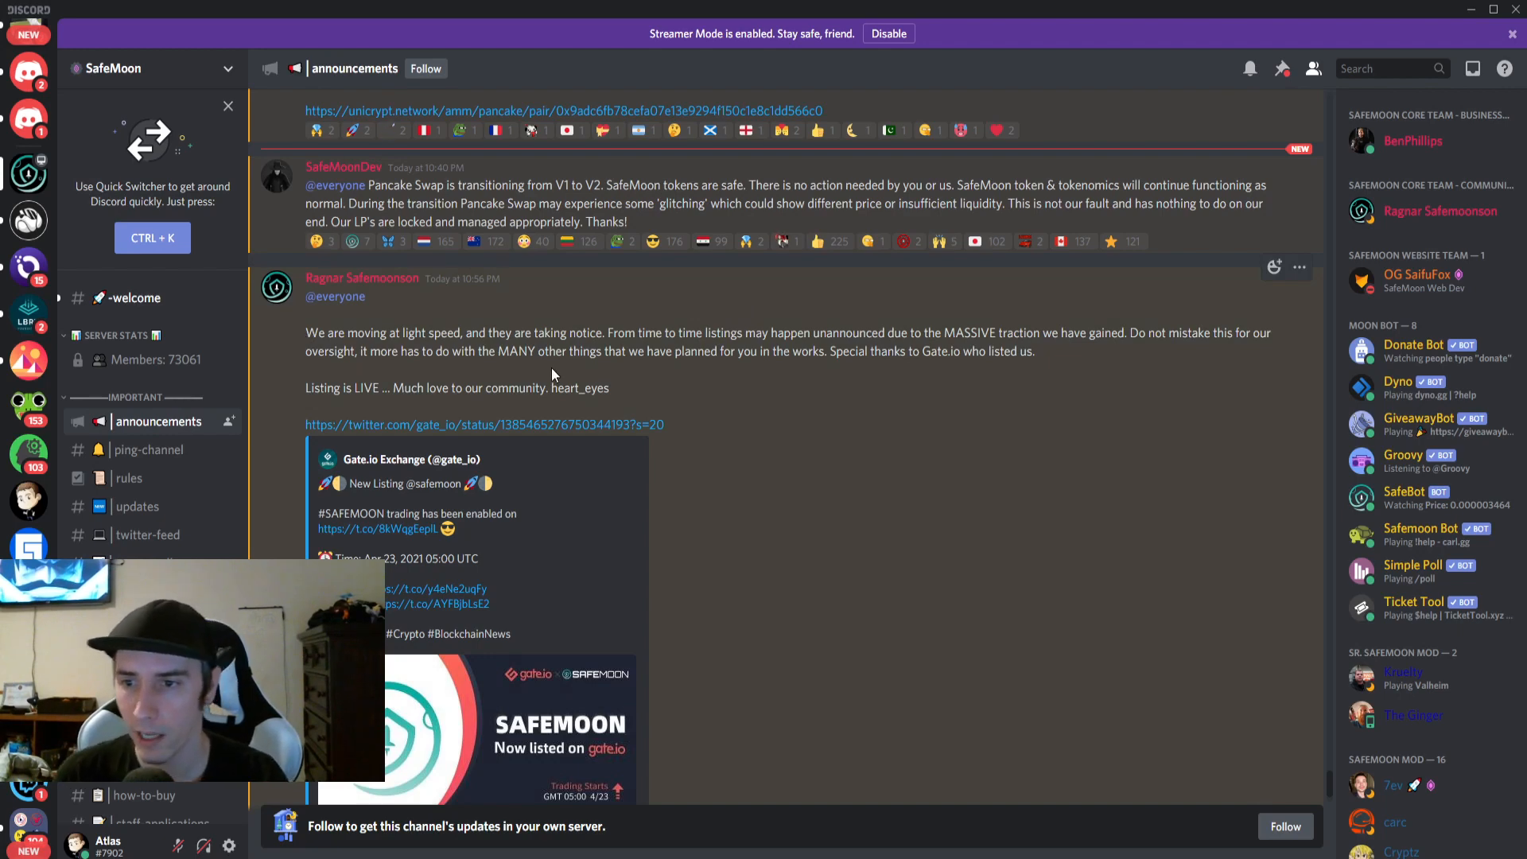
- Scroll down the SafeMoon announcements channel to the Gate.io listing post
scroll("down", 3)
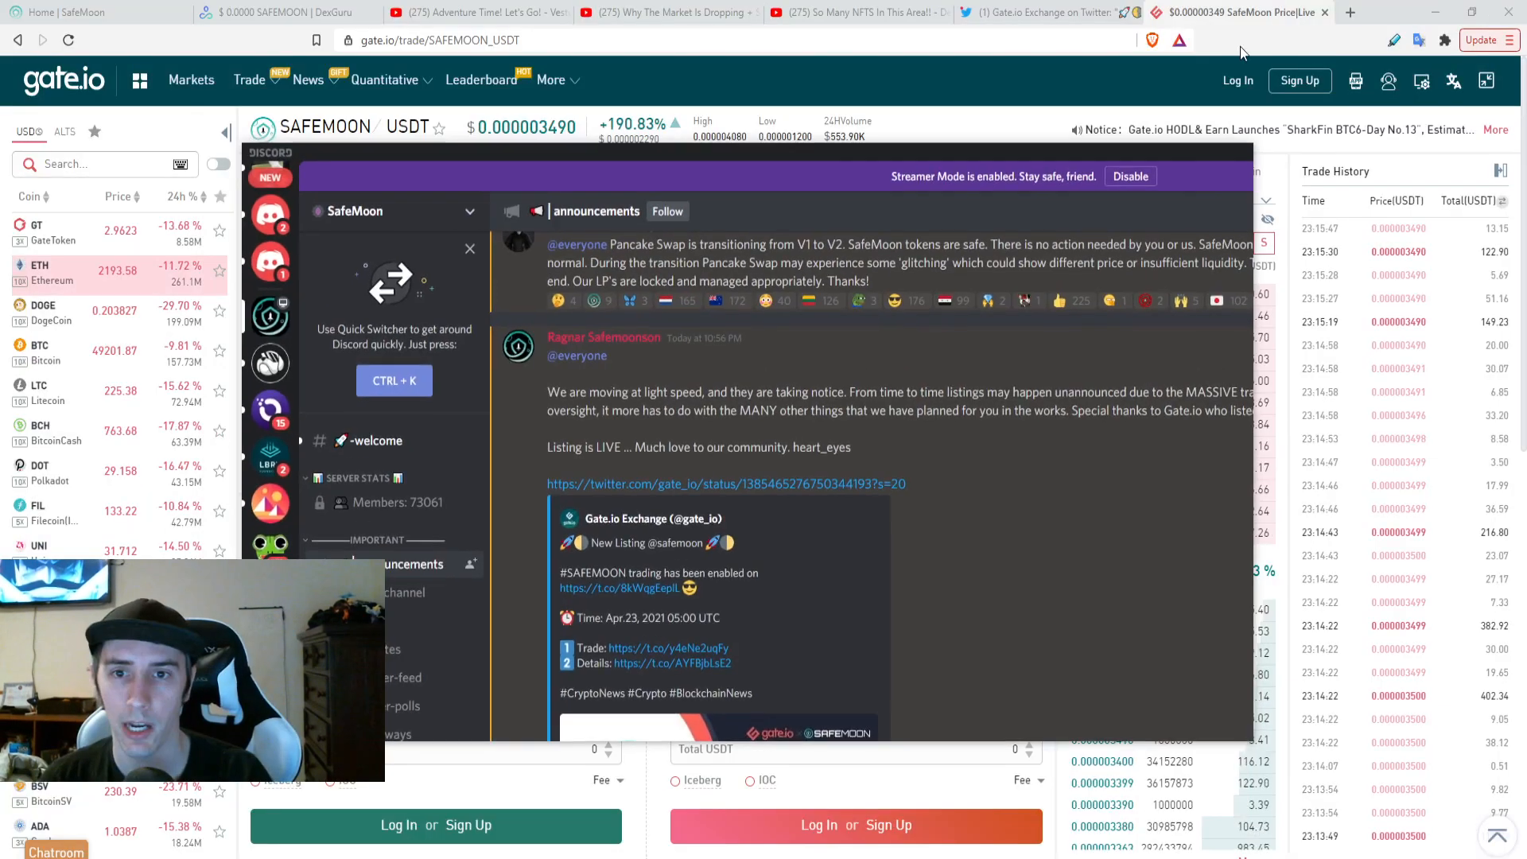
- Maximize Discord so the announcements channel shows the Gate.io and PancakeSwap V2 posts full screen
left_click(1046, 12)
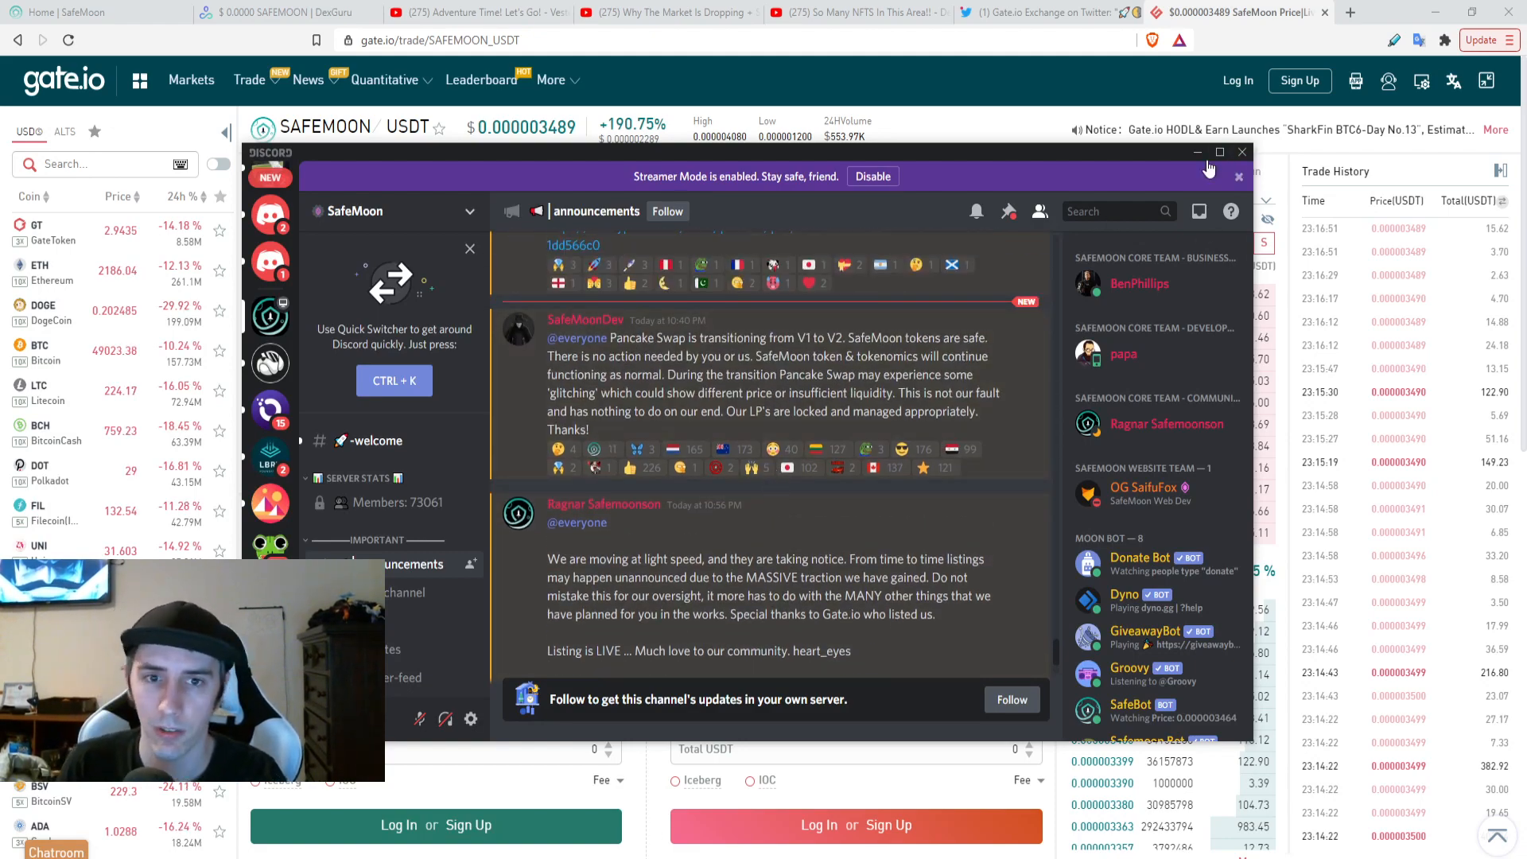
left_click(1219, 152)
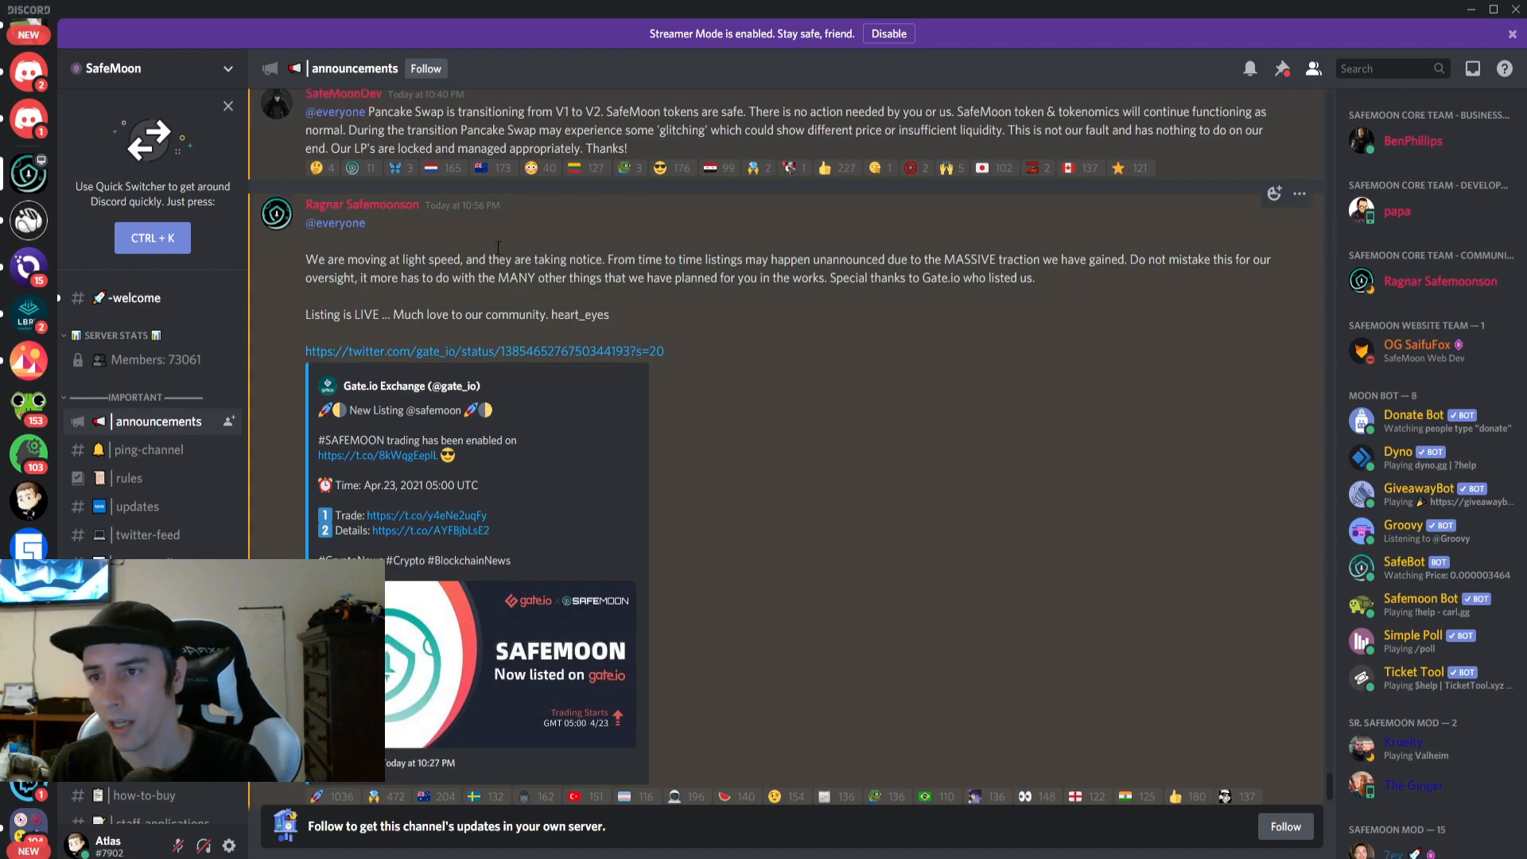